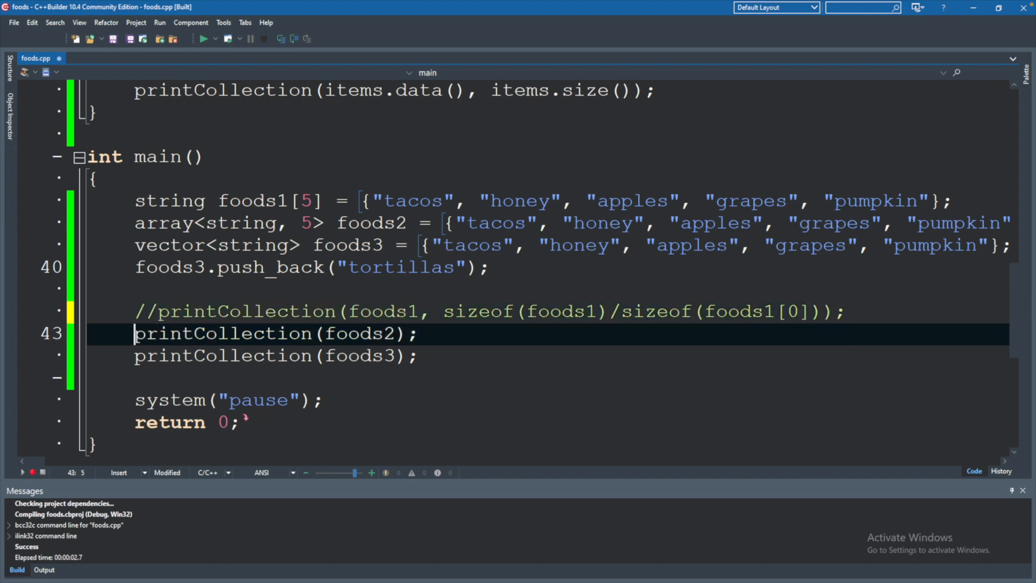
Step: Comment out the printCollection calls, add print(foods1, 5); and run the program
{"action": "type", "text": "//"}
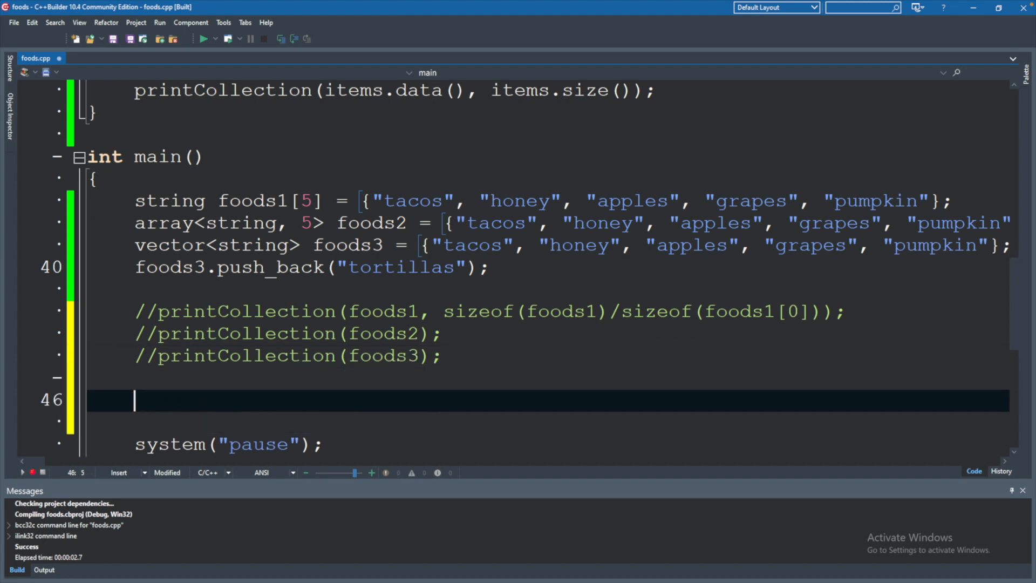
{"action": "type", "text": "print()"}
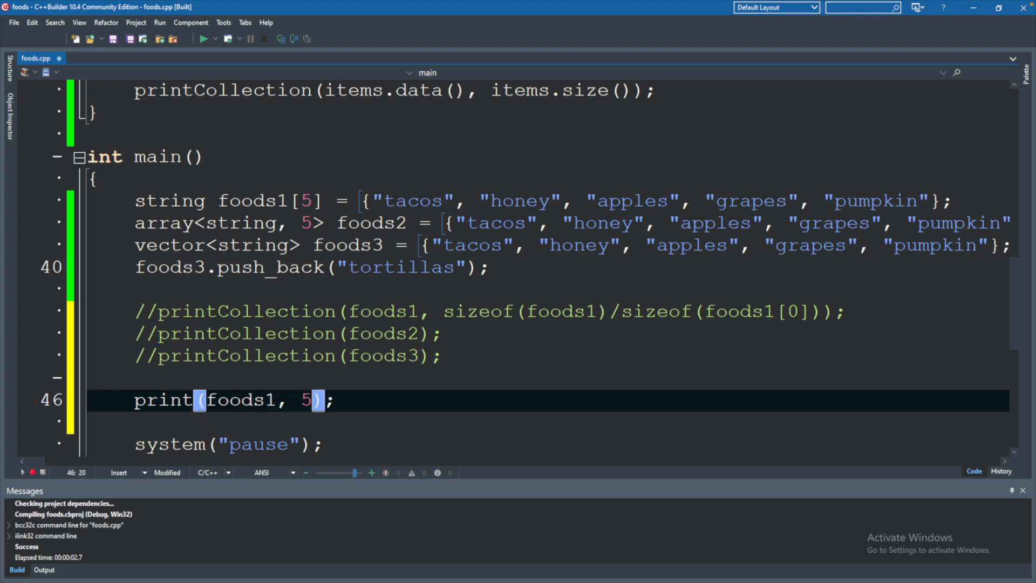
{"action": "left_click", "coordinate": [203, 39]}
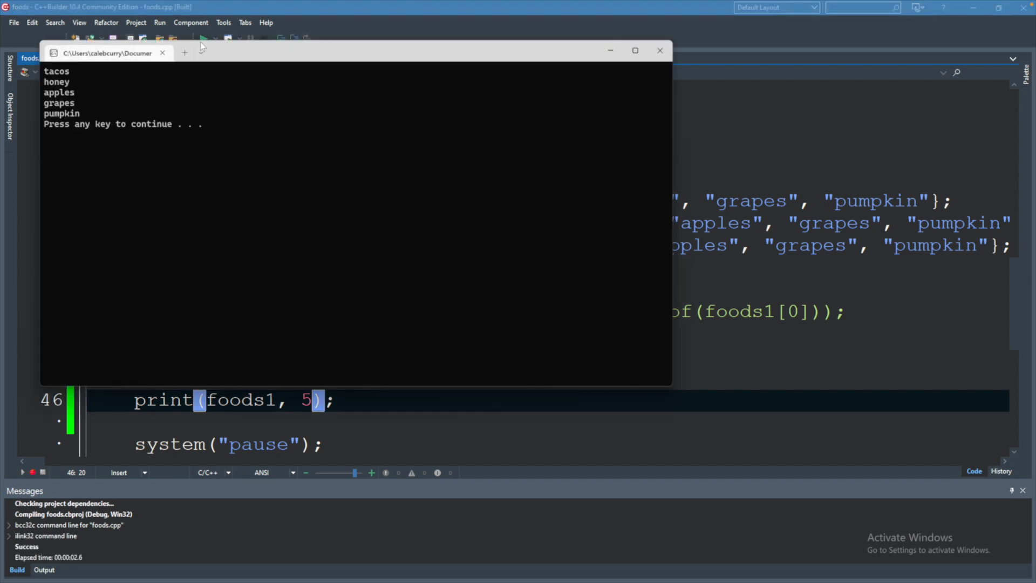
{"action": "mouse_move", "coordinate": [659, 51]}
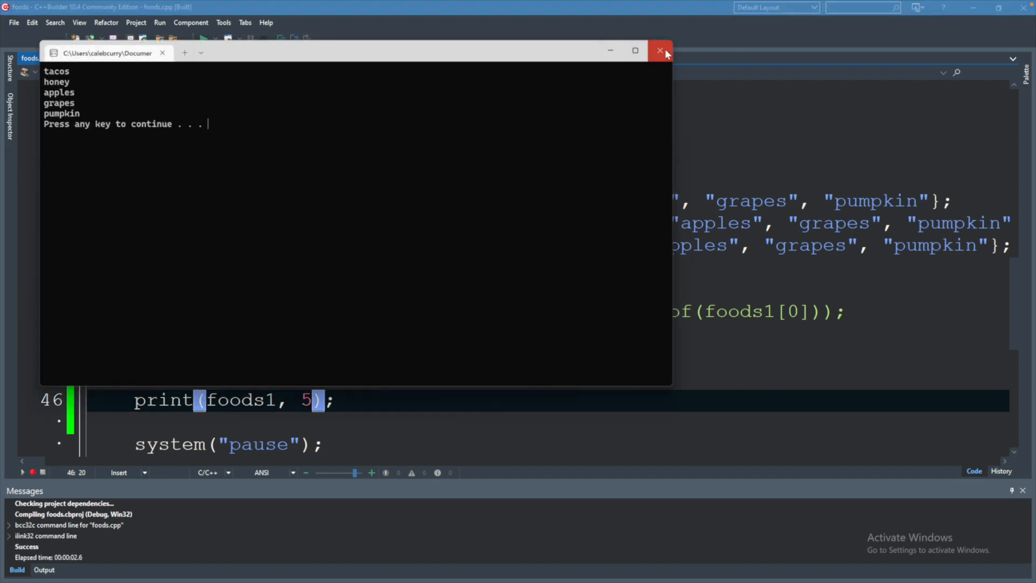
Step: Close the console window after it lists the five foods, tacos through pumpkin
{"action": "left_click", "coordinate": [659, 50]}
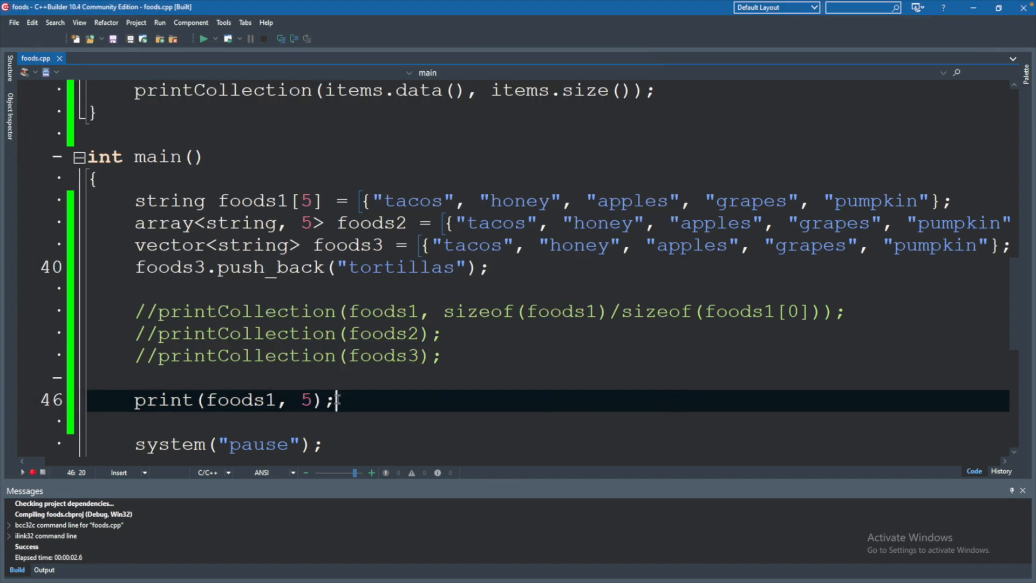
Step: Write print(foods2.data(), foods2.size()); on the line after print(foods1, 5)
{"action": "type", "text": "print("}
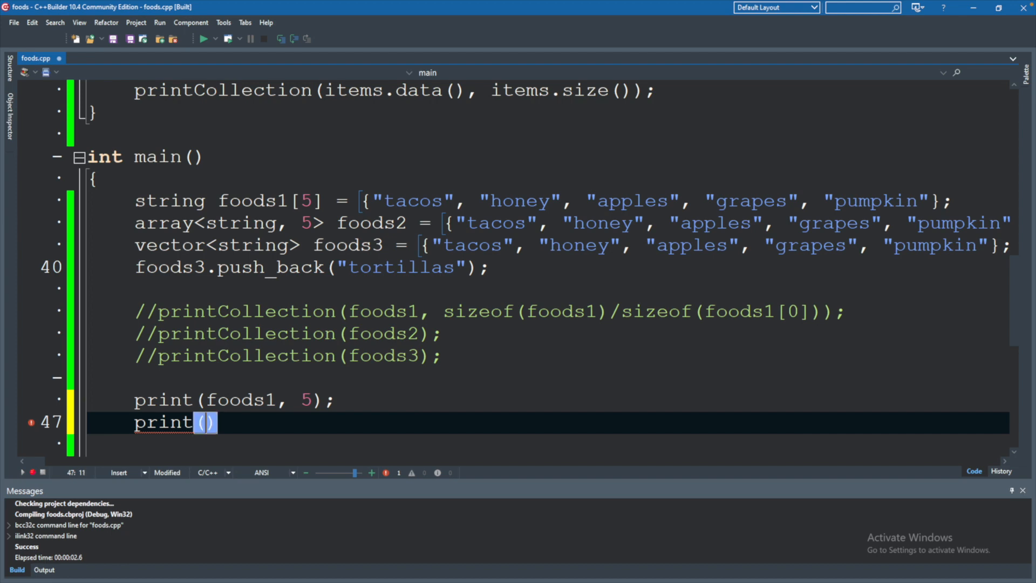
{"action": "type", "text": "foods"}
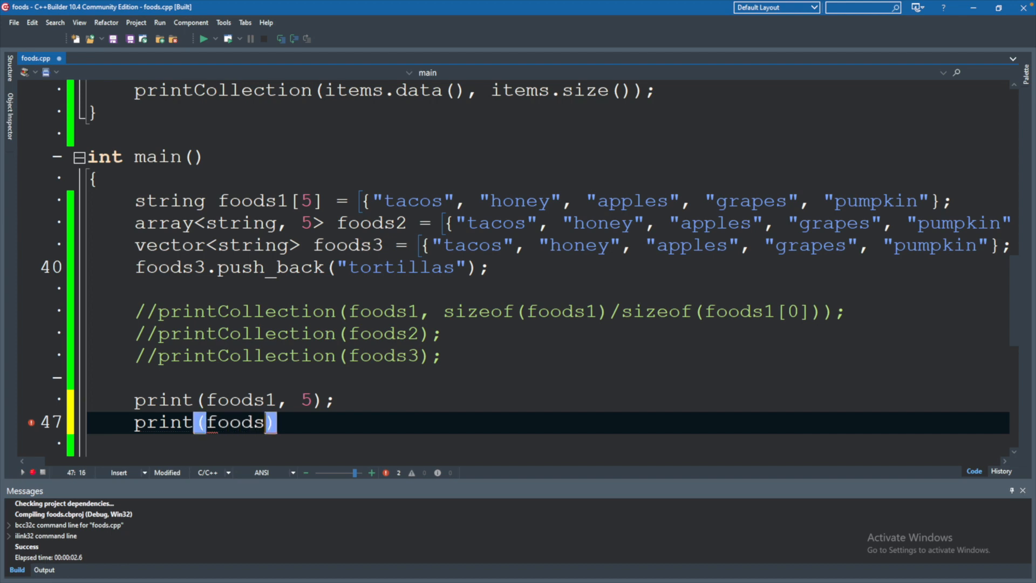
{"action": "type", "text": "2.data"}
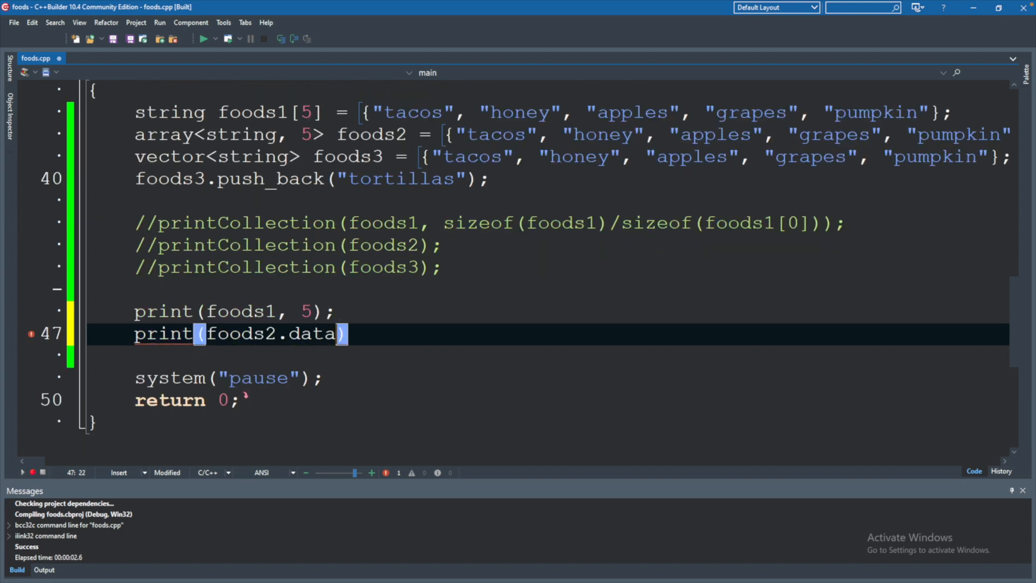
{"action": "type", "text": "()"}
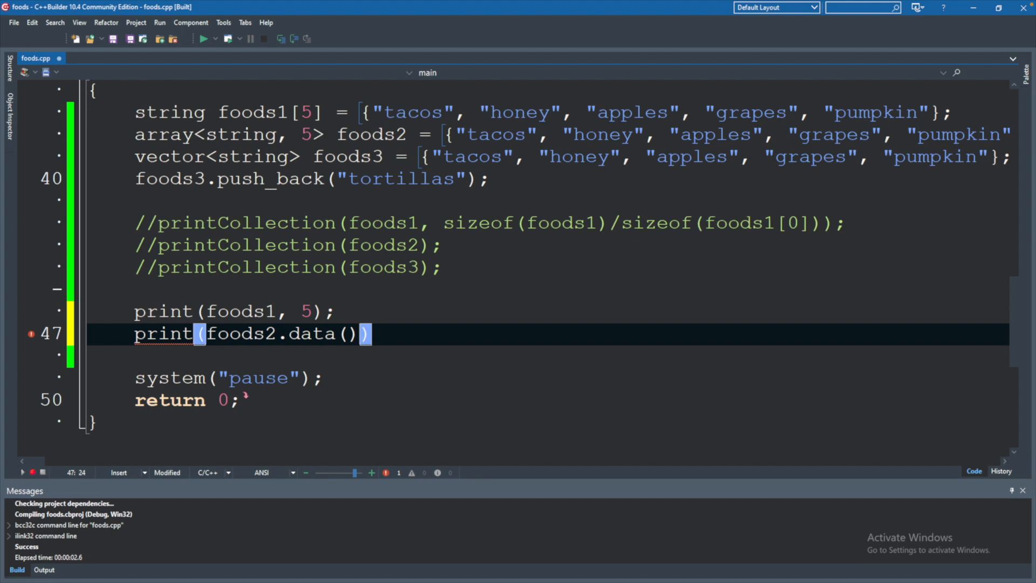
{"action": "type", "text": ", fo"}
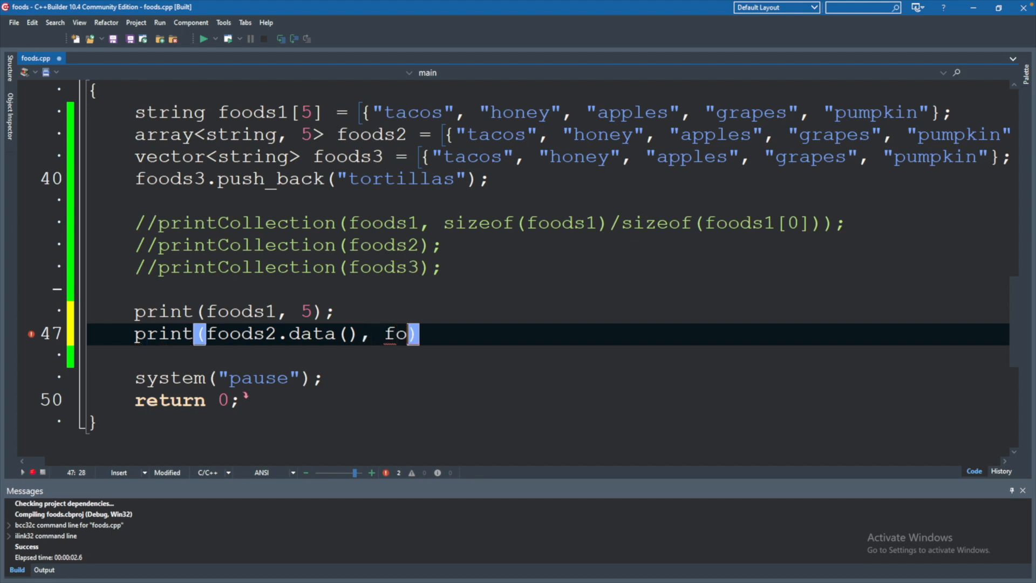
{"action": "type", "text": "ods2.size"}
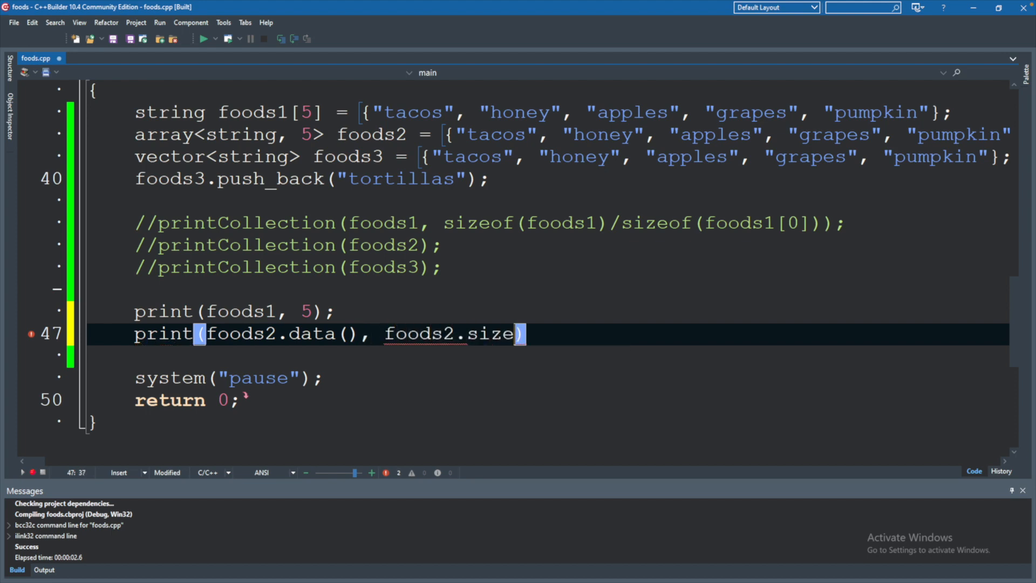
{"action": "type", "text": "();"}
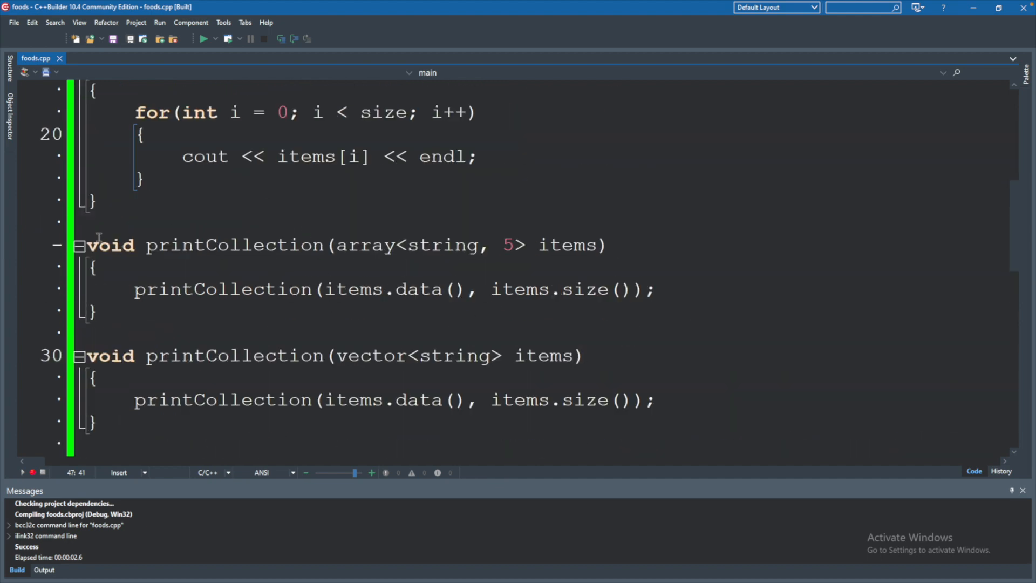
{"action": "left_click", "coordinate": [149, 311]}
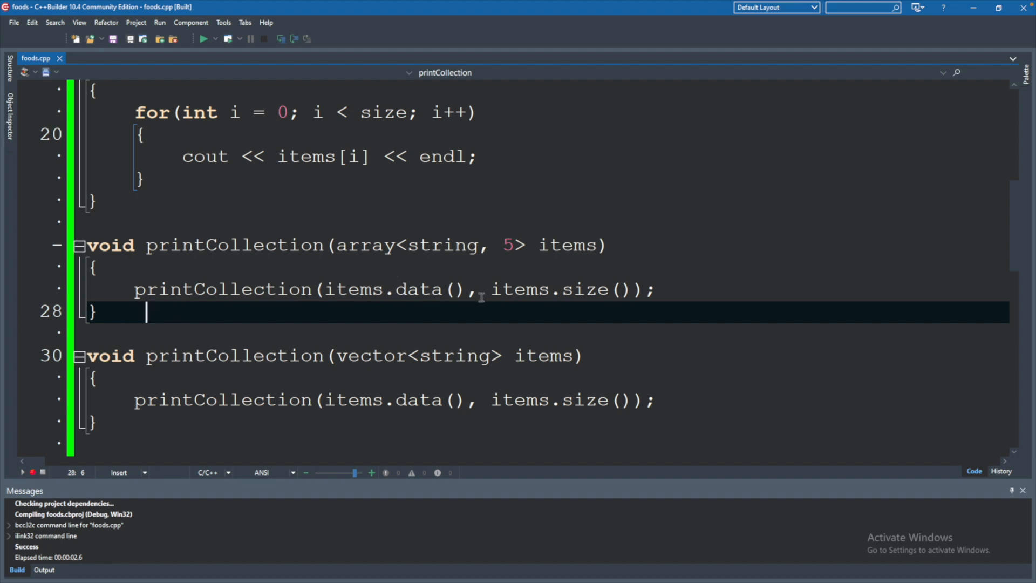
{"action": "scroll", "scroll_direction": "down", "scroll_amount": 3}
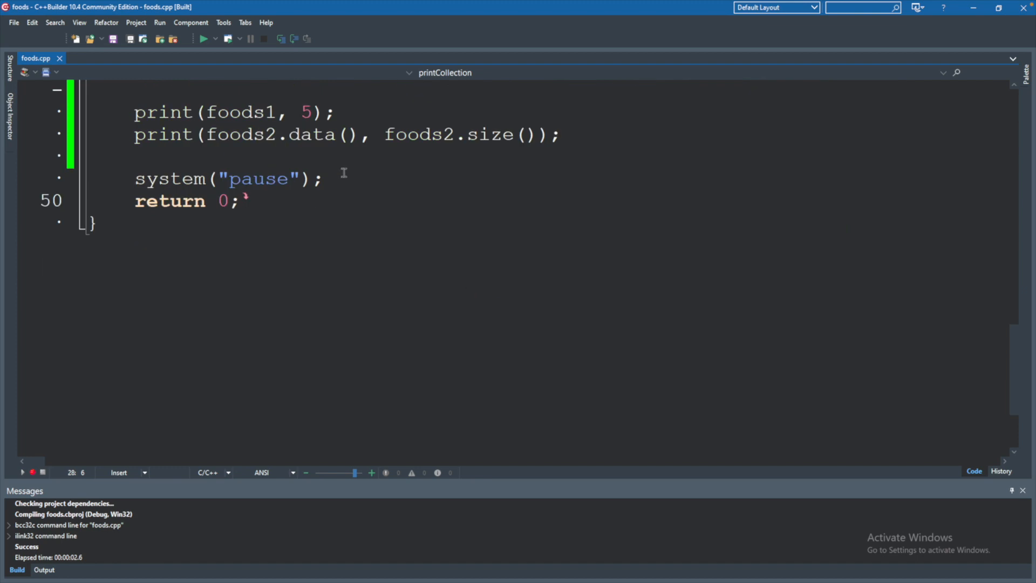
{"action": "mouse_move", "coordinate": [349, 141]}
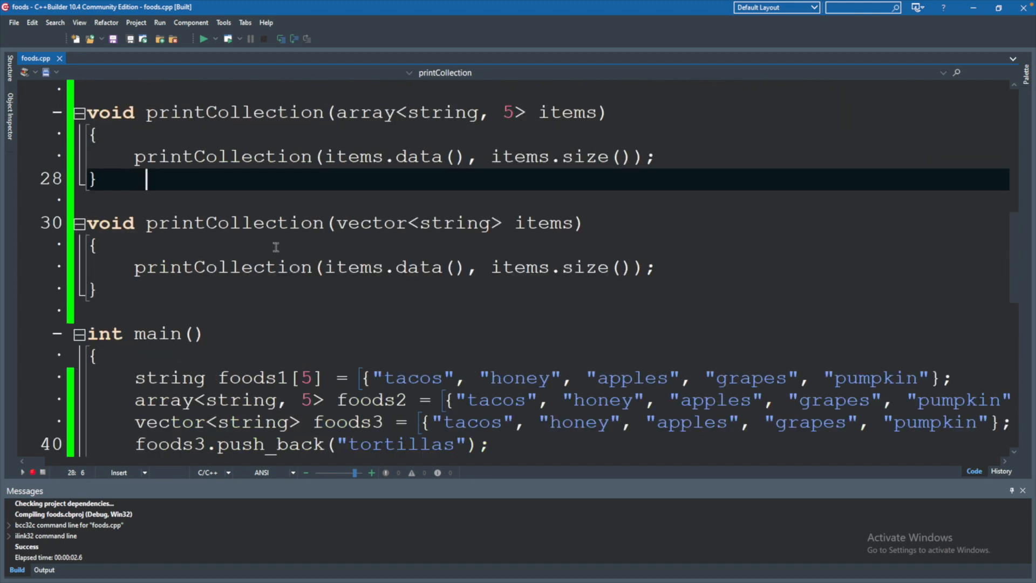
{"action": "left_click_drag", "start_coordinate": [145, 178], "coordinate": [336, 267]}
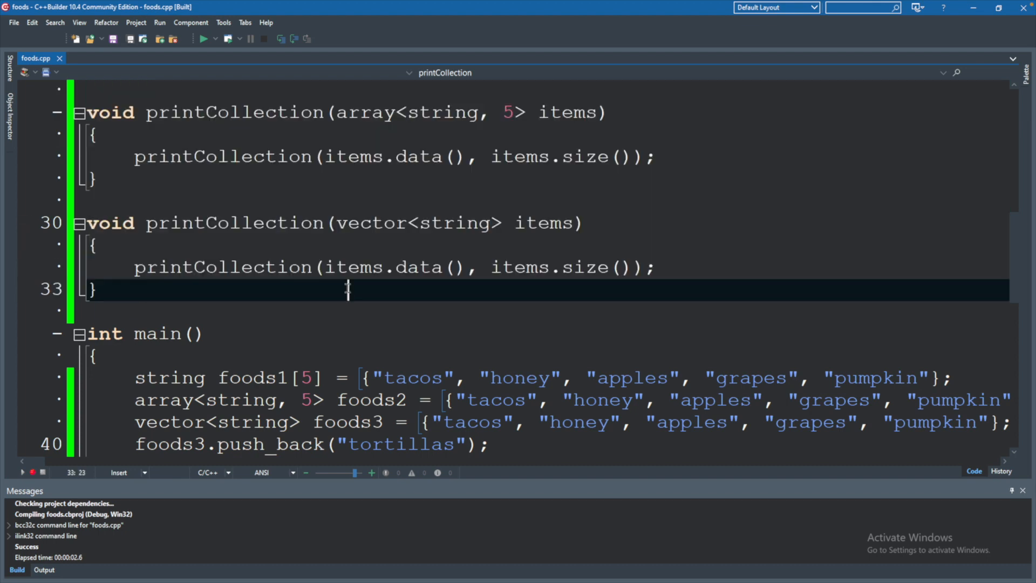
{"action": "scroll", "scroll_direction": "down", "scroll_amount": 3}
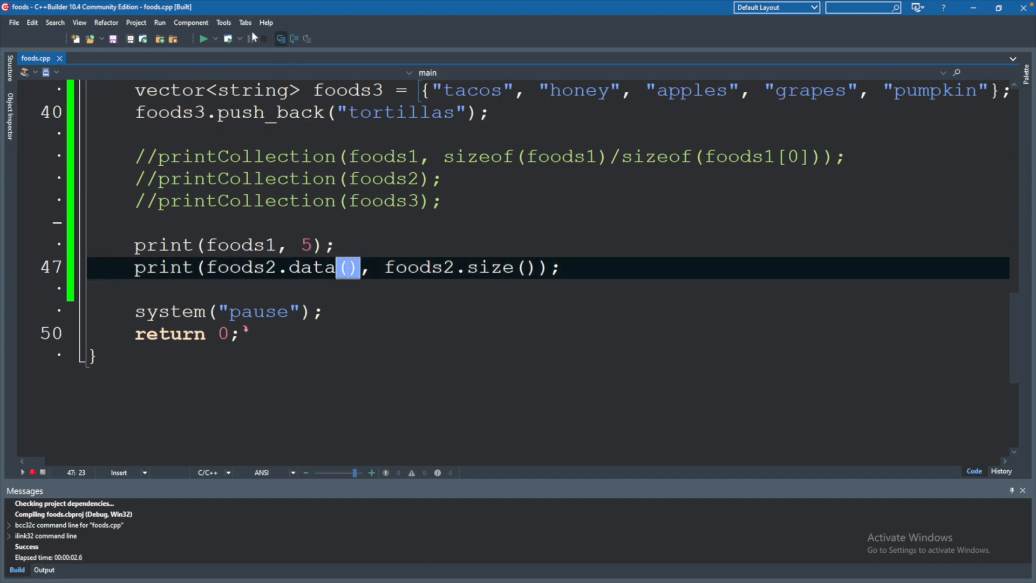
Step: Change the call to print(foods2, foods2.size()); and rebuild and run the program
{"action": "left_click", "coordinate": [203, 38]}
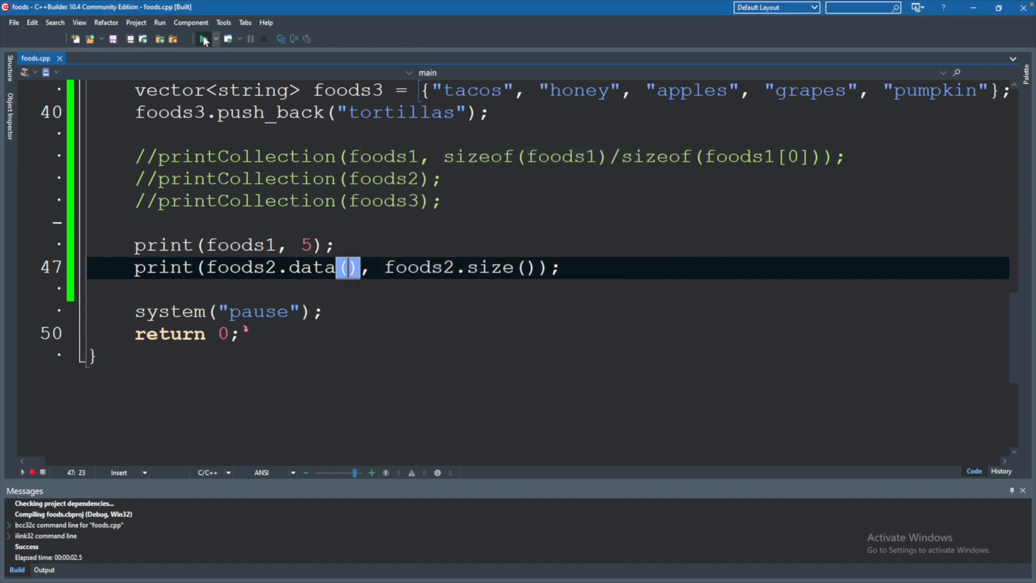
{"action": "left_click", "coordinate": [204, 38]}
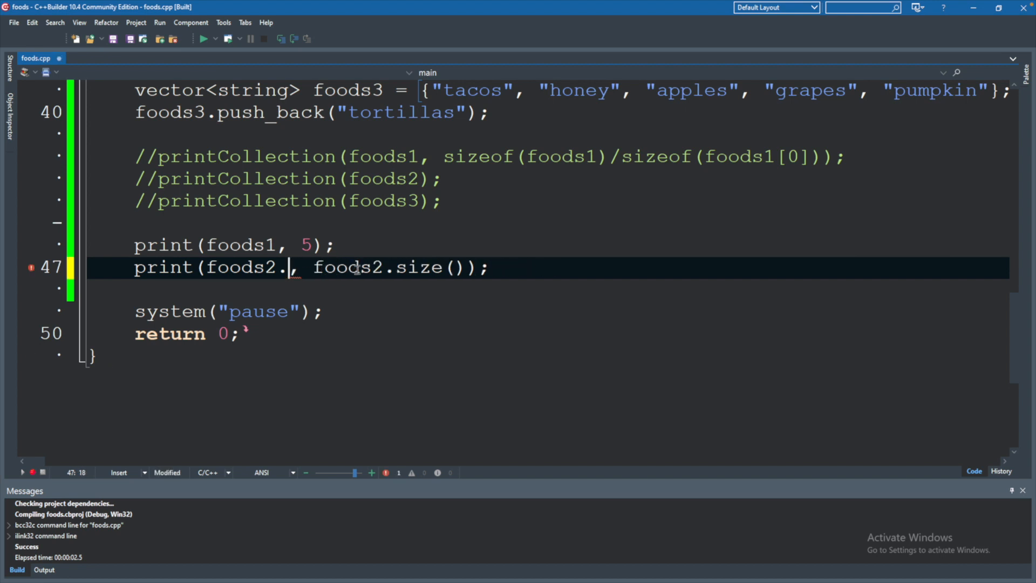
{"action": "left_click", "coordinate": [202, 38]}
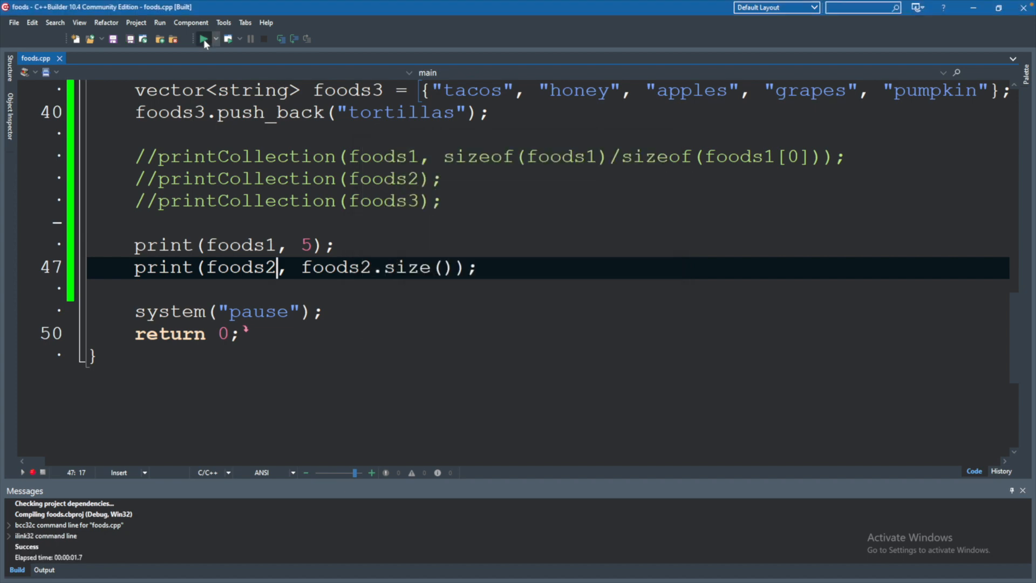
{"action": "left_click", "coordinate": [204, 38]}
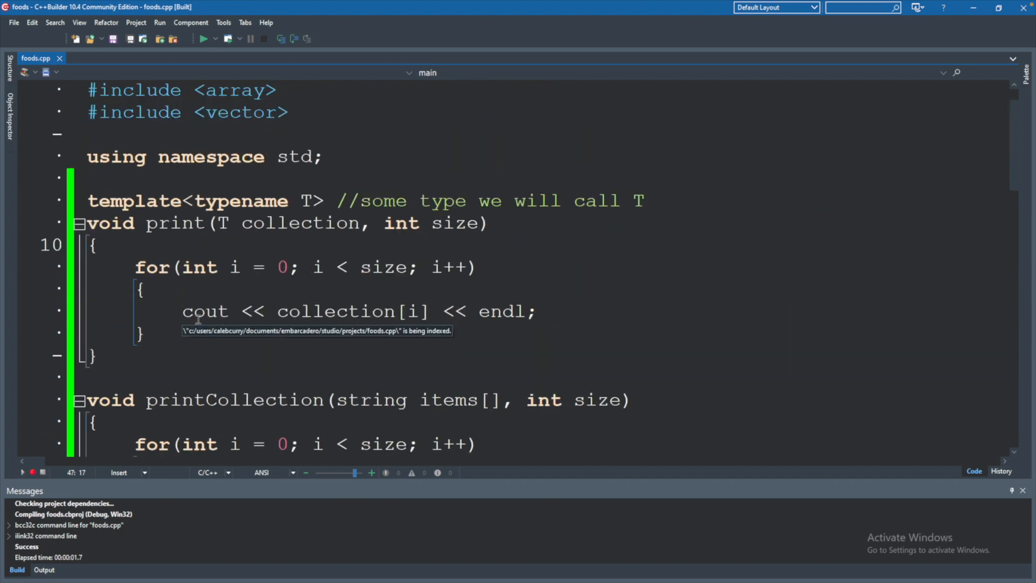
{"action": "scroll", "scroll_direction": "down", "scroll_amount": 3}
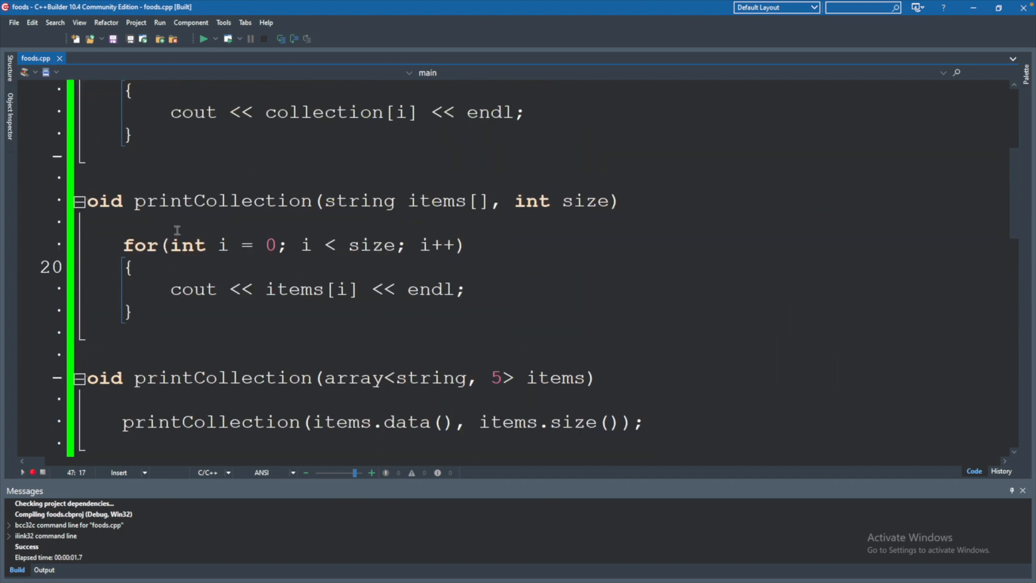
{"action": "mouse_move", "coordinate": [171, 324]}
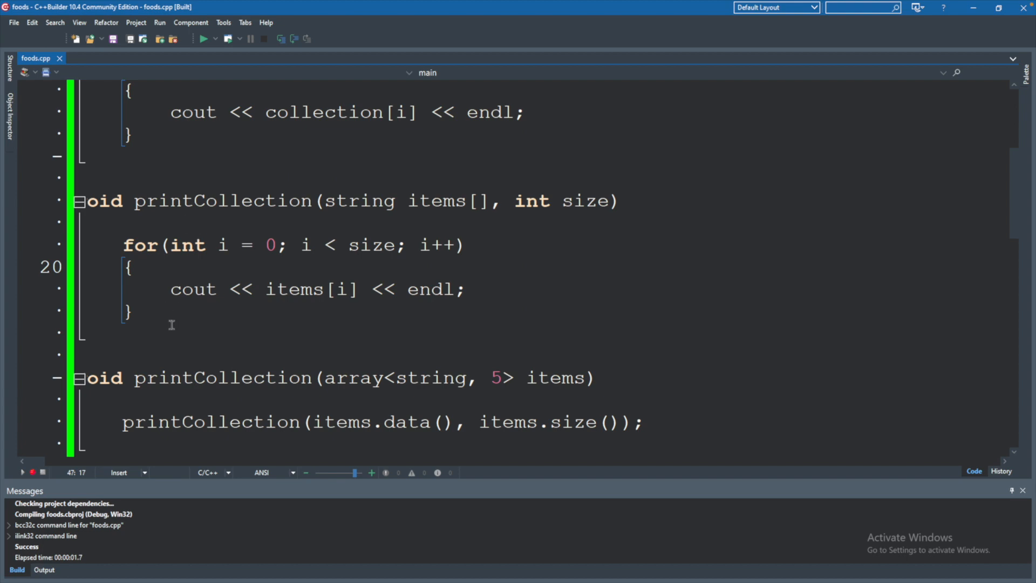
{"action": "double_click", "coordinate": [439, 201]}
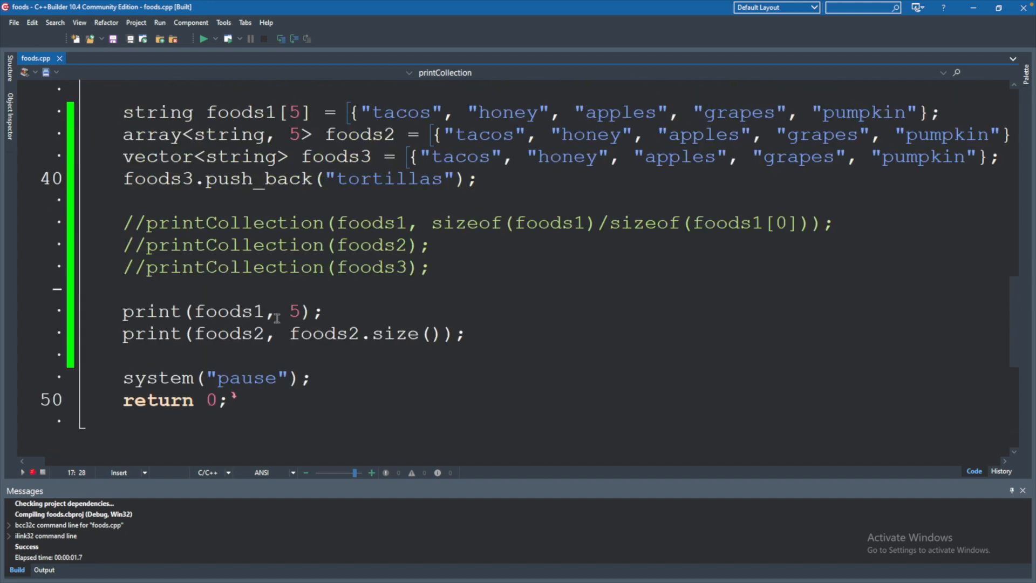
{"action": "left_click", "coordinate": [192, 311]}
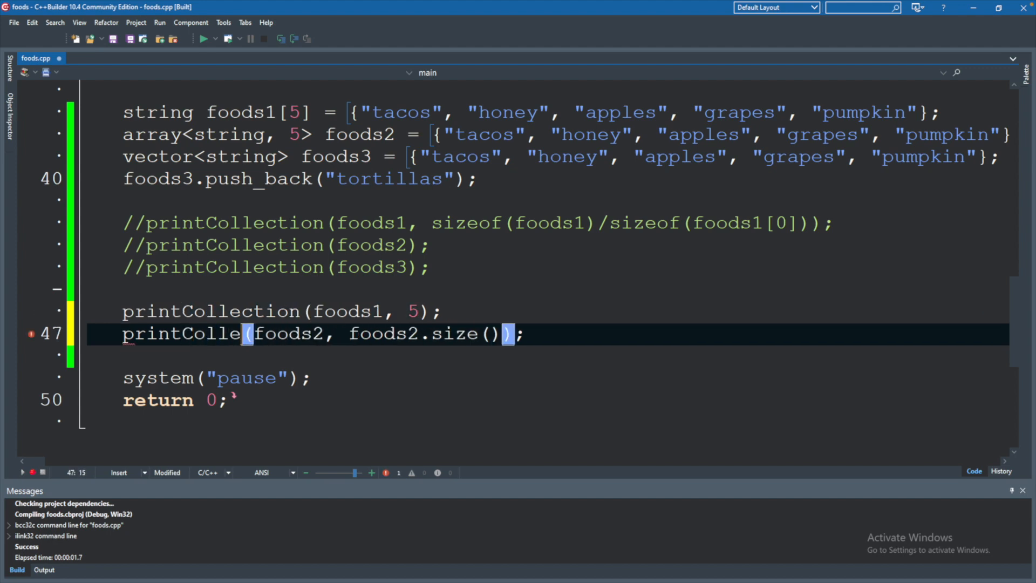
Step: Rename the calls on lines 46 and 47 so they read print(foods1, 5) and print(foods2, foods2.size())
{"action": "type", "text": "ction"}
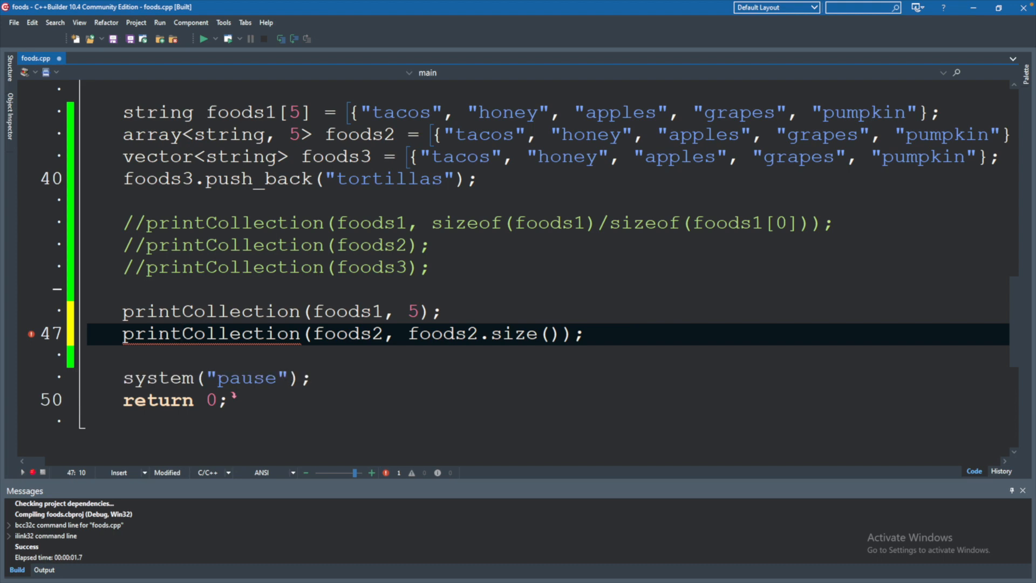
{"action": "type", "text": "print"}
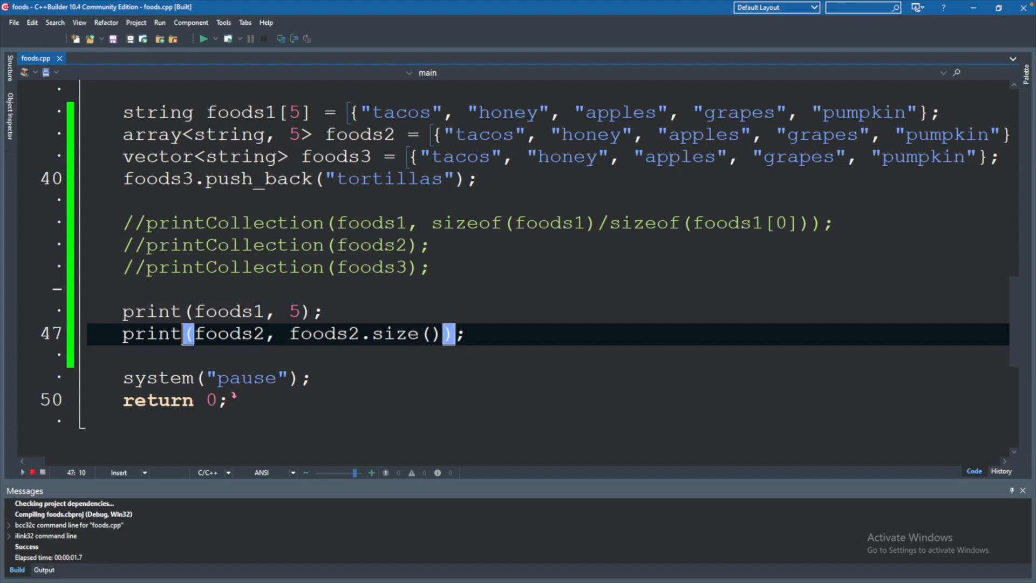
Step: Add print(foods3, foods3.size()); then size-less calls print(foods2); and print(foods3); in main
{"action": "key", "text": "Enter"}
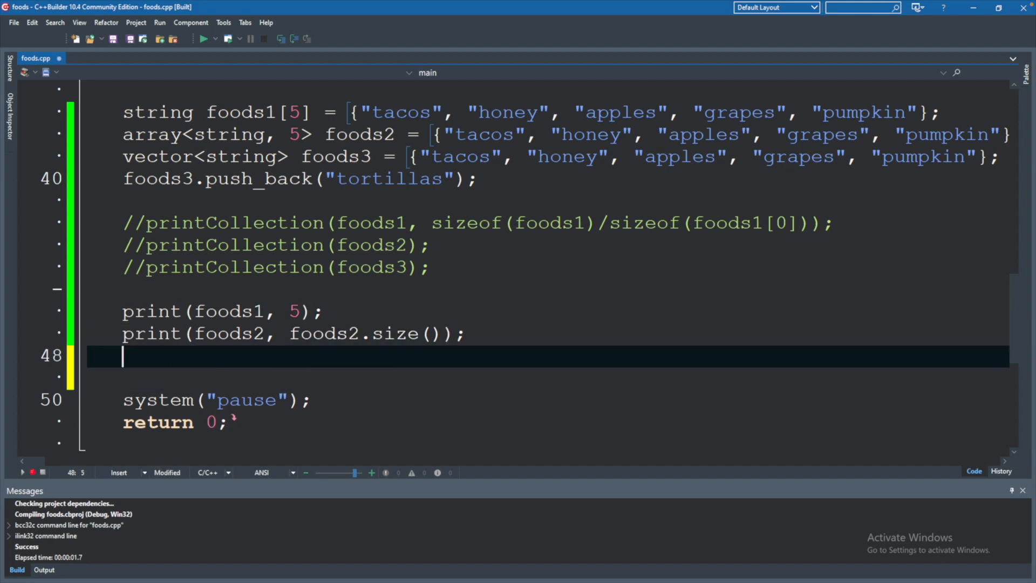
{"action": "type", "text": "print(foods"}
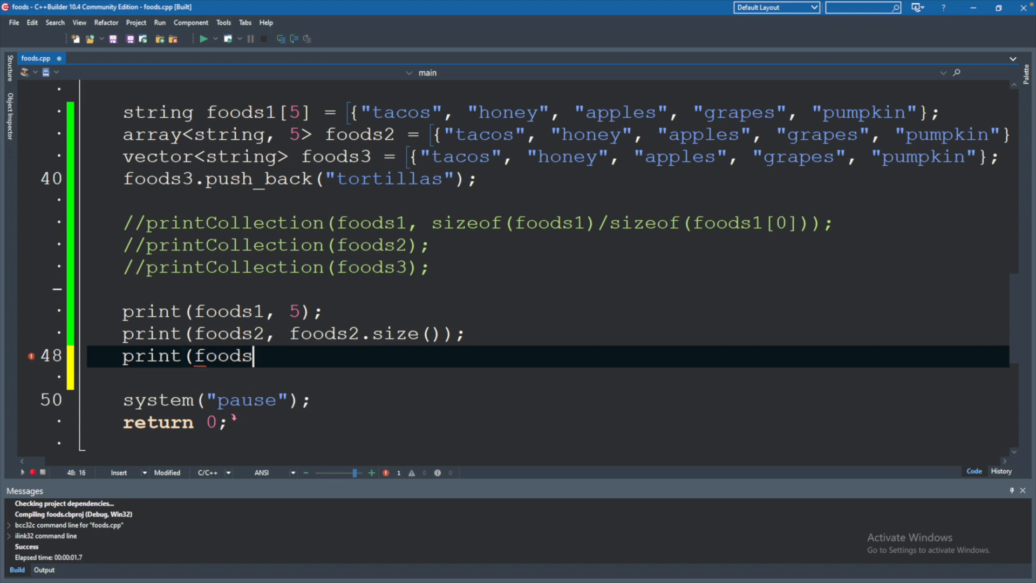
{"action": "type", "text": "3, foods3.size());"}
{"action": "type", "text": "print"}
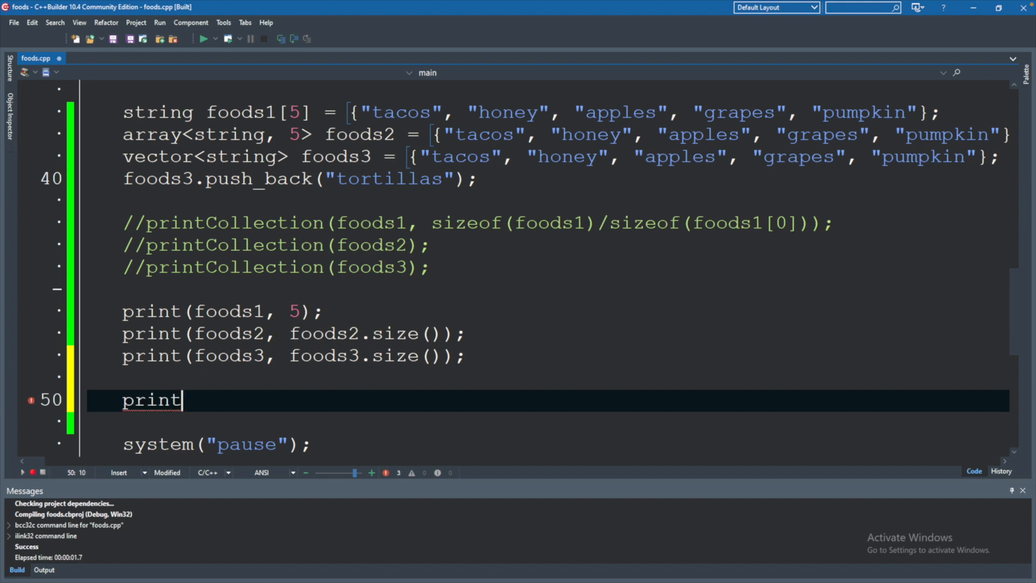
{"action": "type", "text": "(foods"}
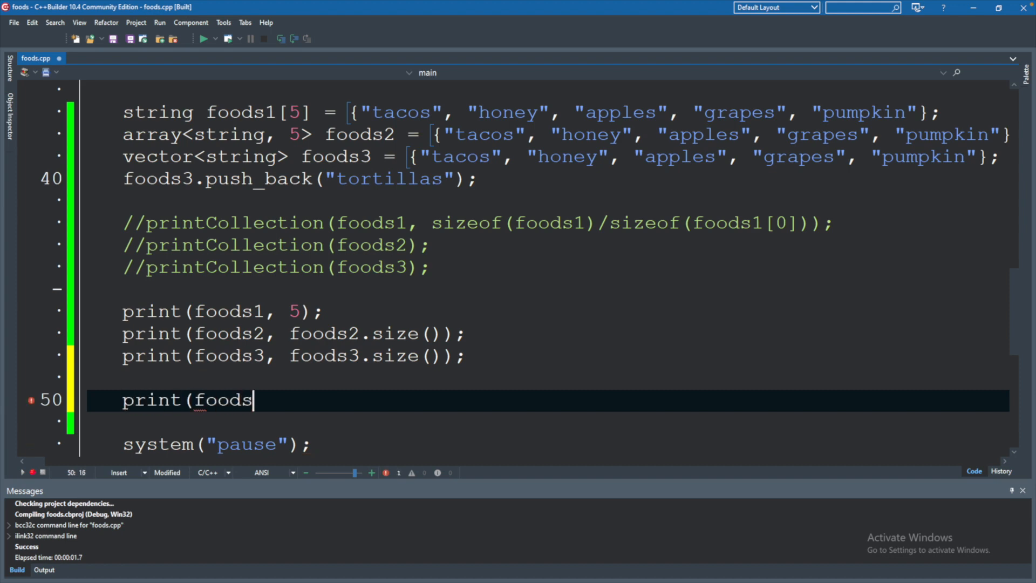
{"action": "type", "text": "2);"}
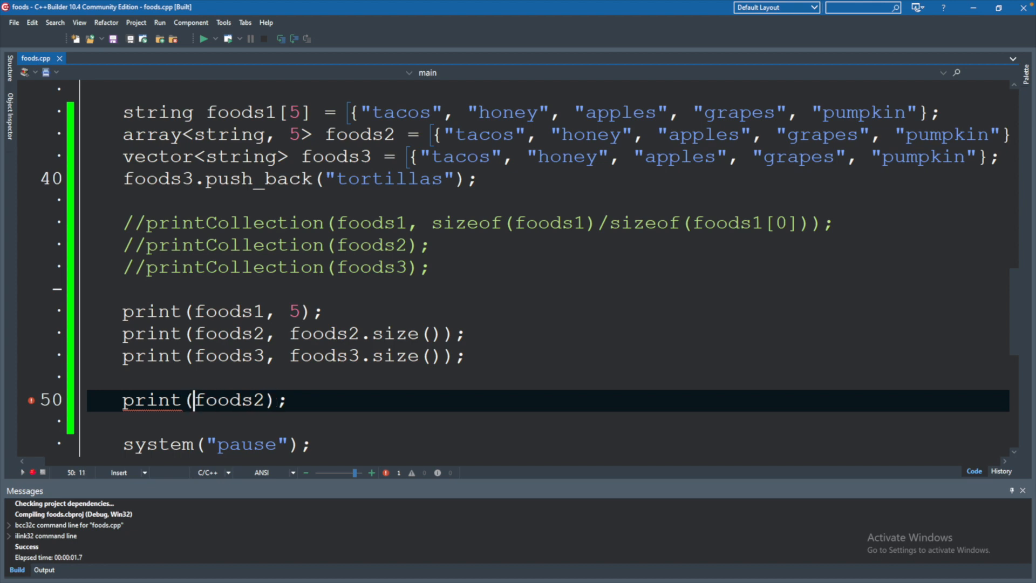
{"action": "key", "text": "Enter"}
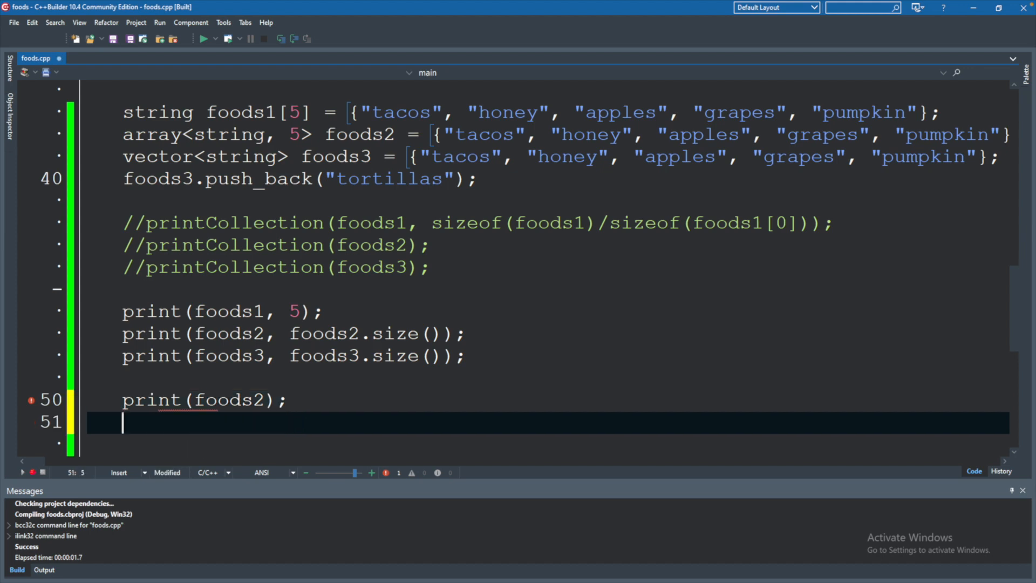
{"action": "type", "text": "print(fo"}
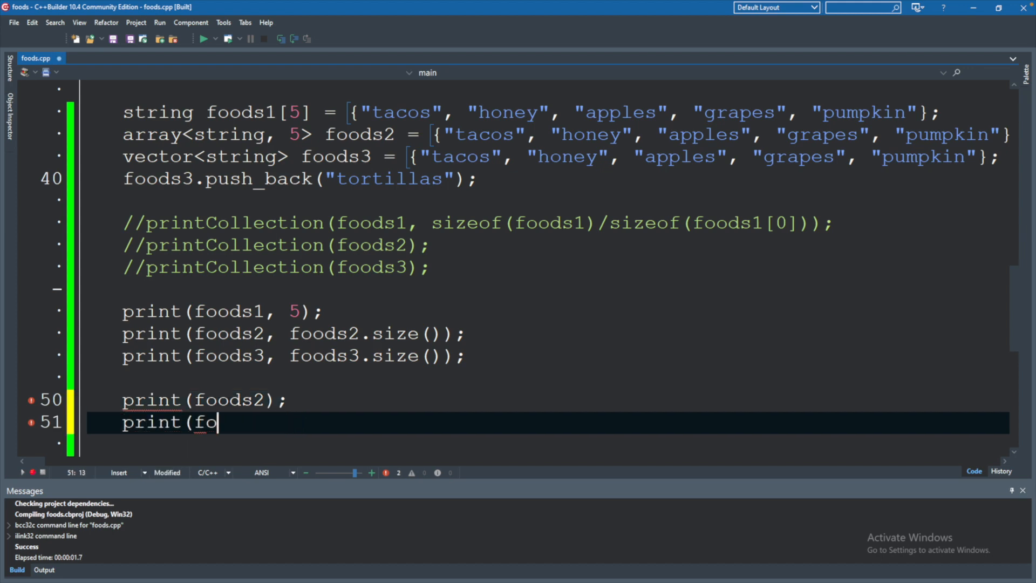
{"action": "type", "text": "ods3);"}
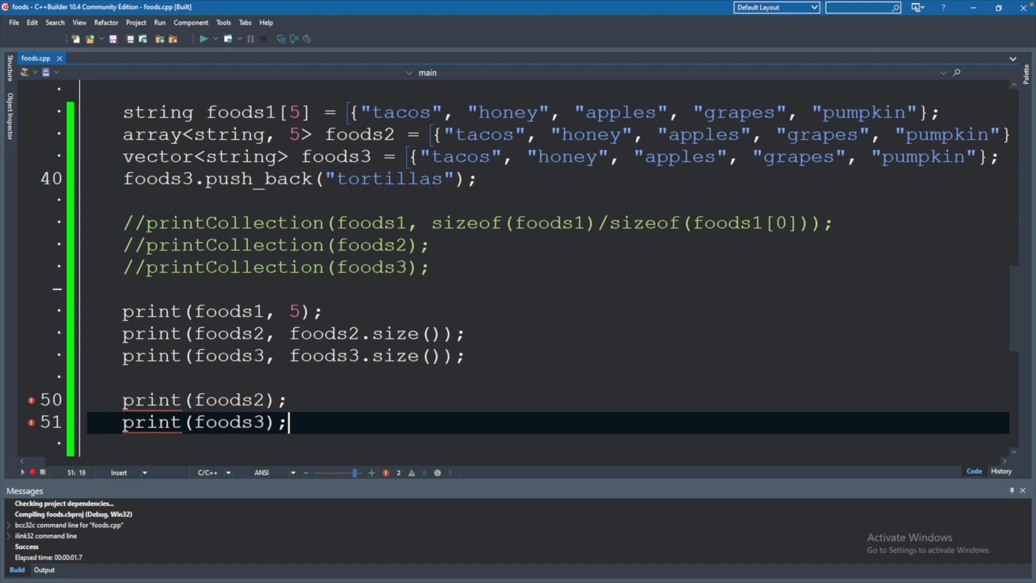
Step: Declare void print(T collection) with an empty body below the template function
{"action": "scroll", "scroll_direction": "up", "scroll_amount": 3}
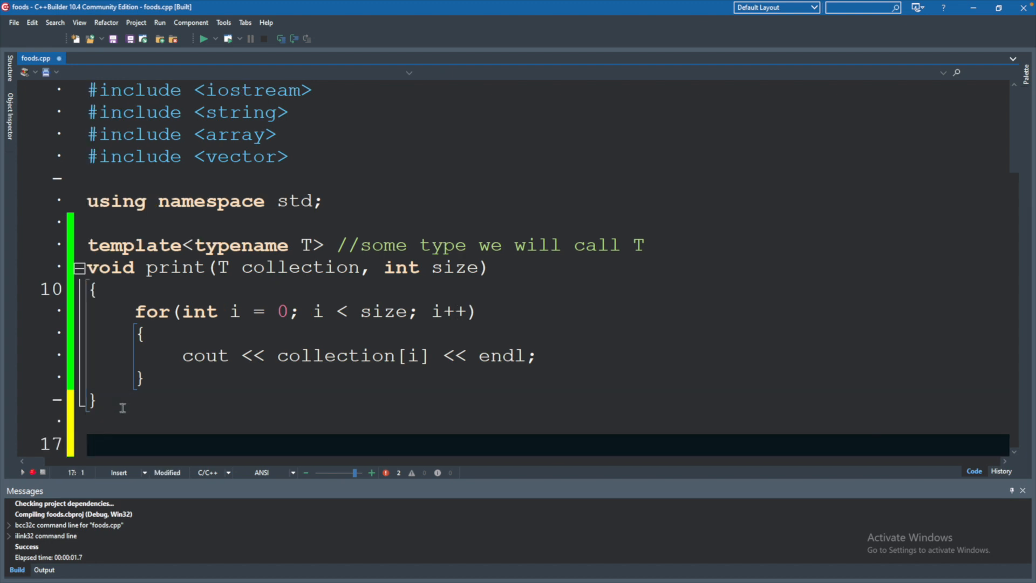
{"action": "type", "text": "void print()"}
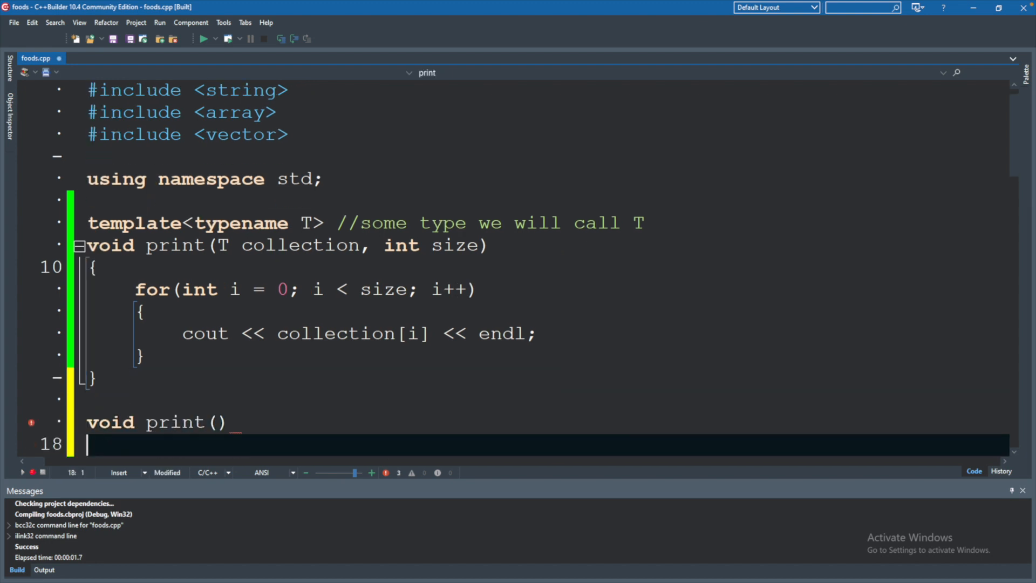
{"action": "type", "text": "{"}
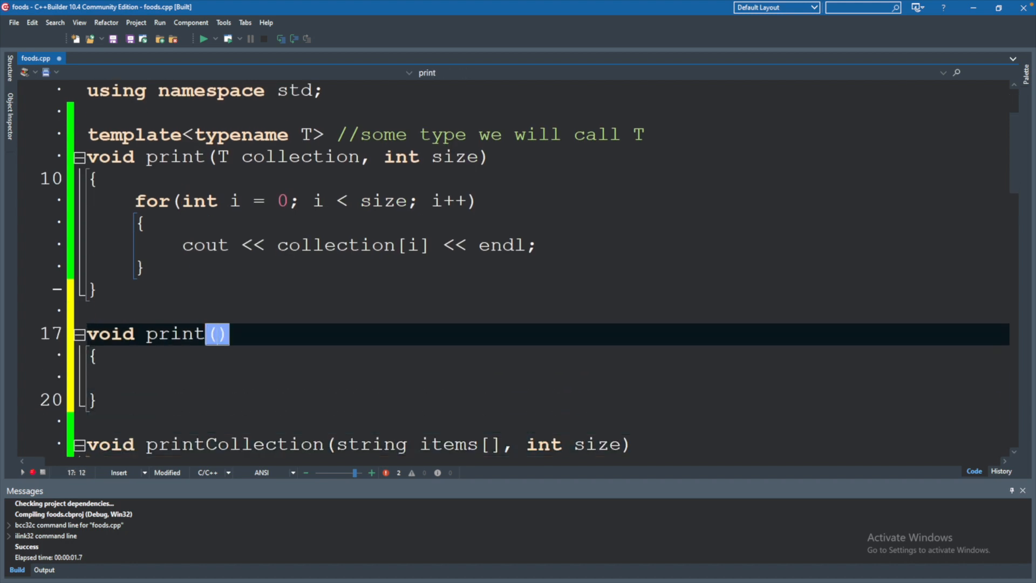
{"action": "type", "text": "T collection"}
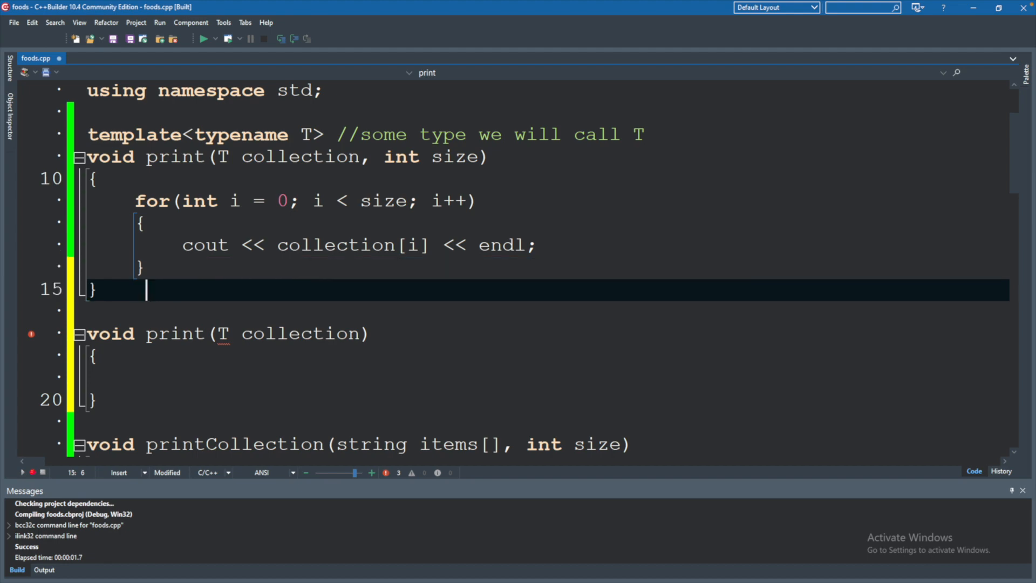
Step: Fill the overload body with print(collection, collection.size());
{"action": "left_click", "coordinate": [99, 377]}
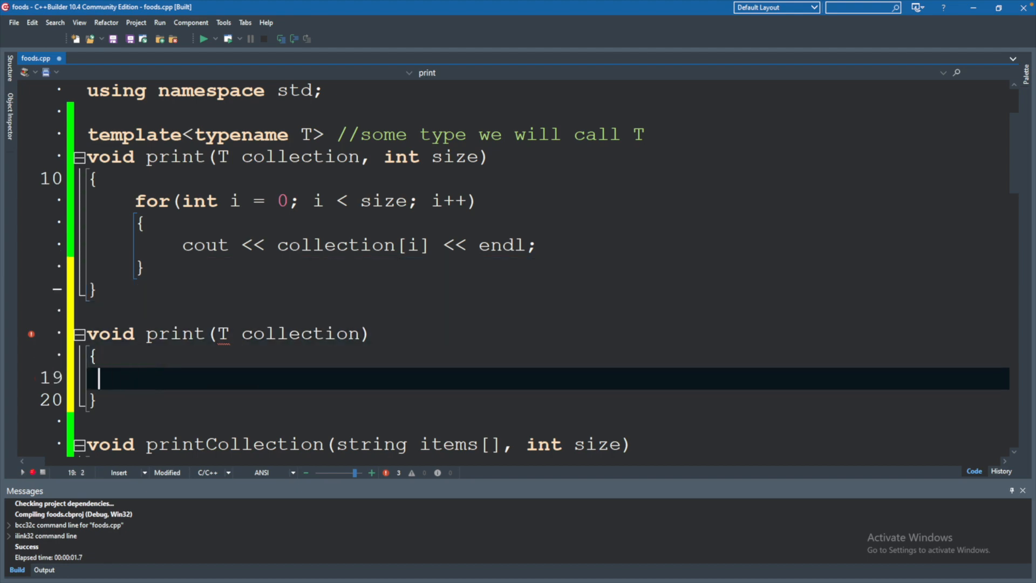
{"action": "type", "text": "print("}
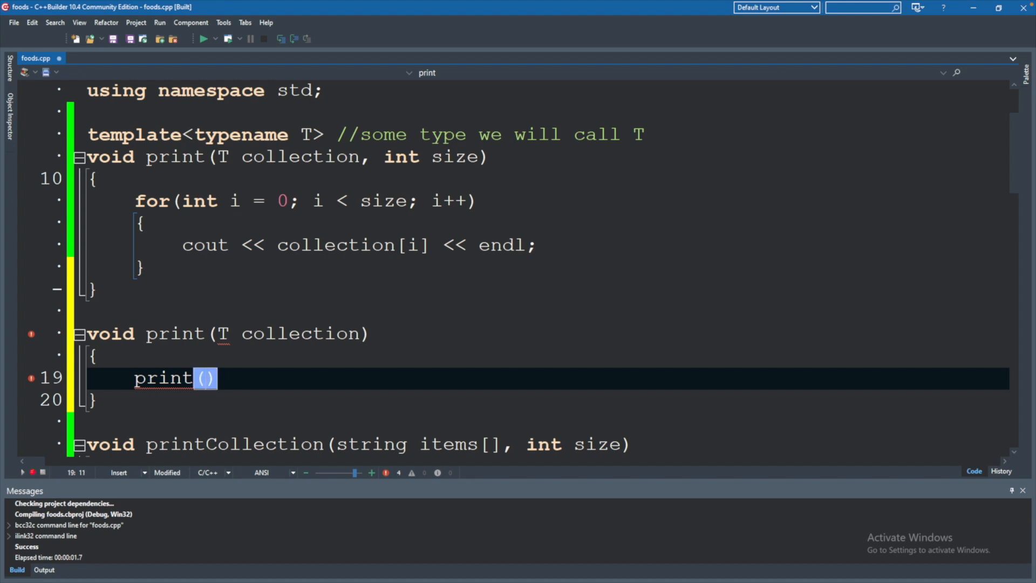
{"action": "type", "text": "collection"}
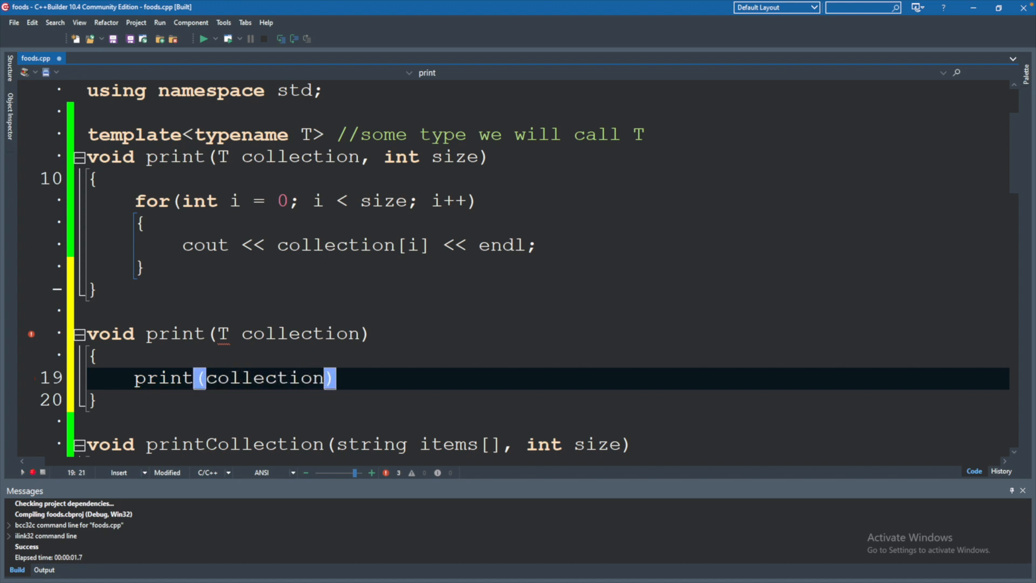
{"action": "type", "text": ", collection.size("}
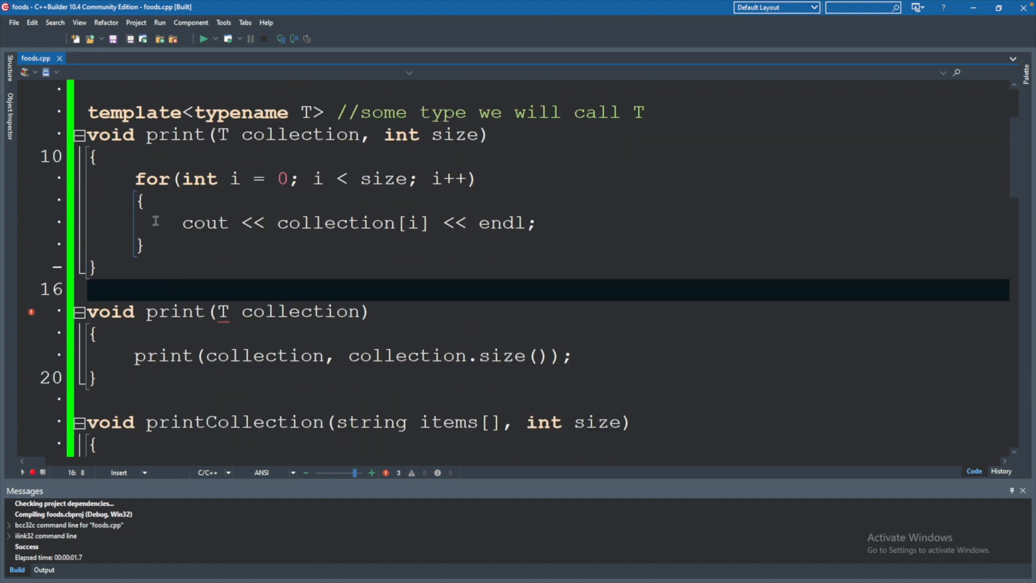
Step: Add template<typename T> above the void print(T collection) overload
{"action": "type", "text": "t"}
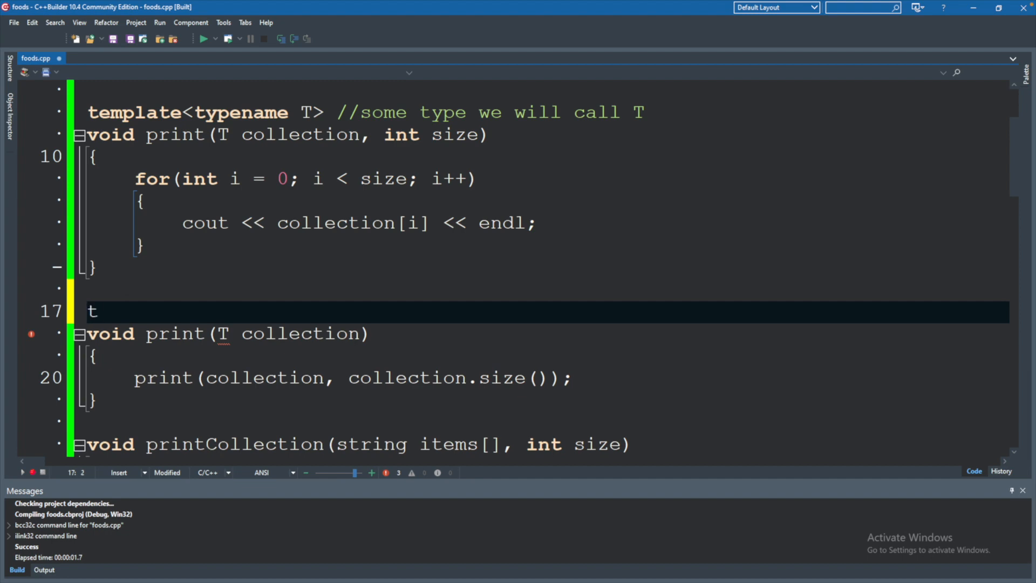
{"action": "type", "text": "emplate<typename"}
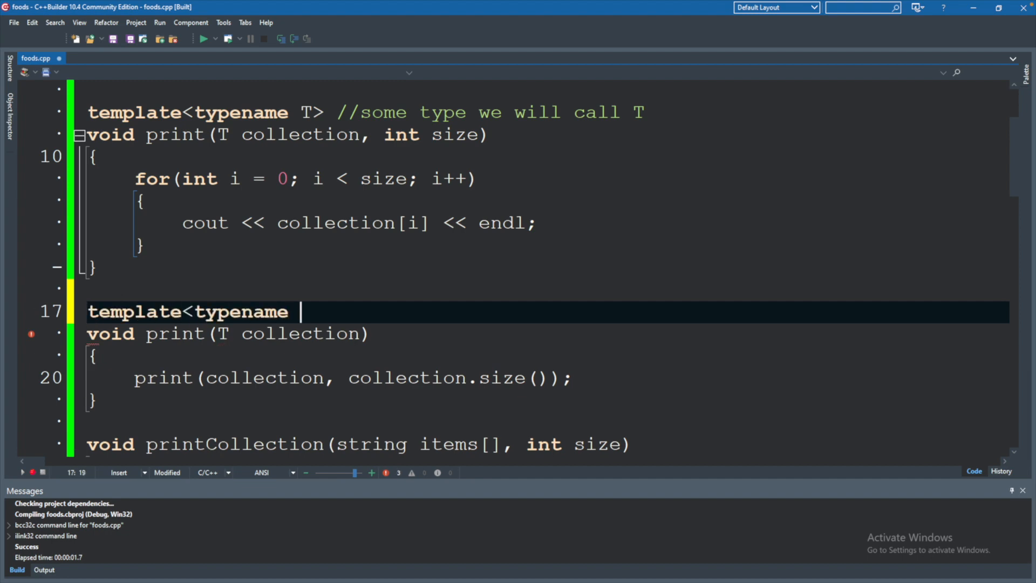
{"action": "type", "text": "T>"}
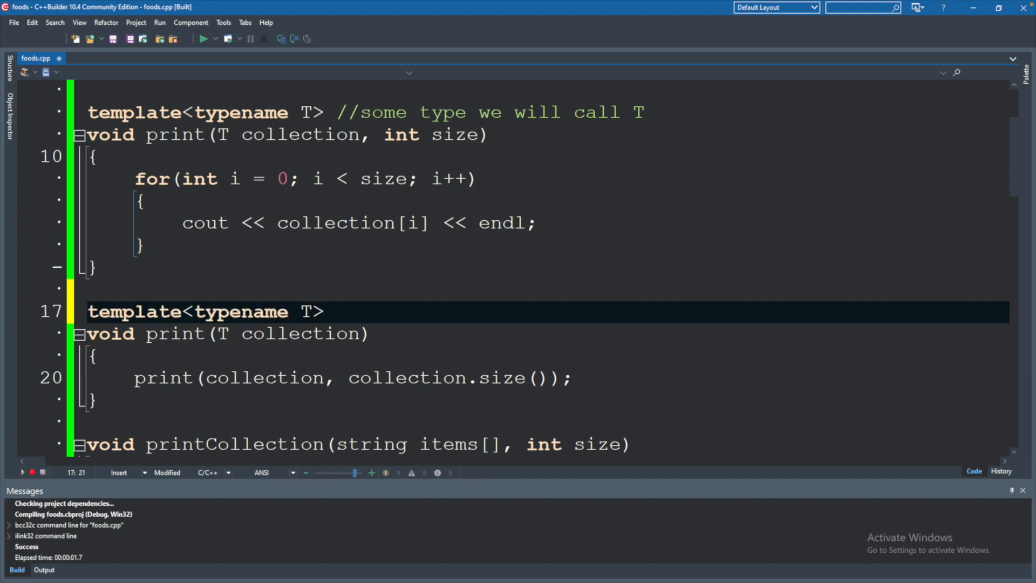
Step: Review main and run the program so the console lists all three food collections
{"action": "scroll", "scroll_direction": "down", "scroll_amount": 3}
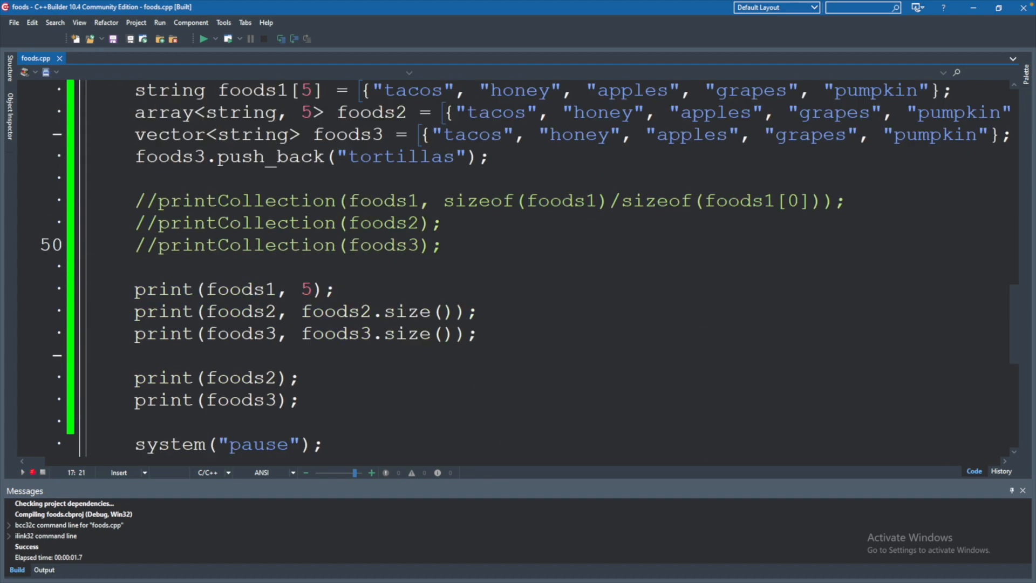
{"action": "scroll", "scroll_direction": "down", "scroll_amount": 3}
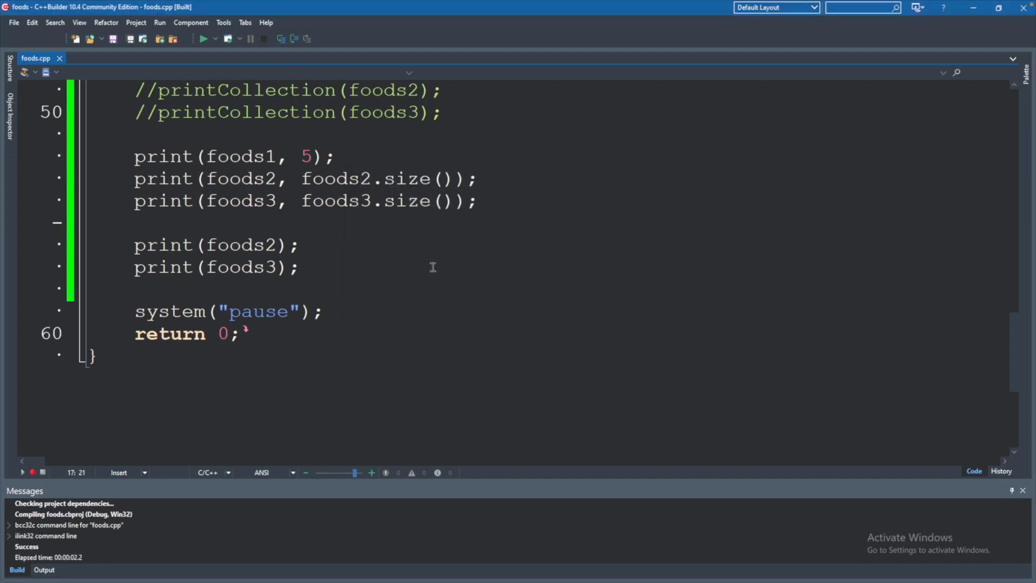
{"action": "left_click", "coordinate": [204, 37]}
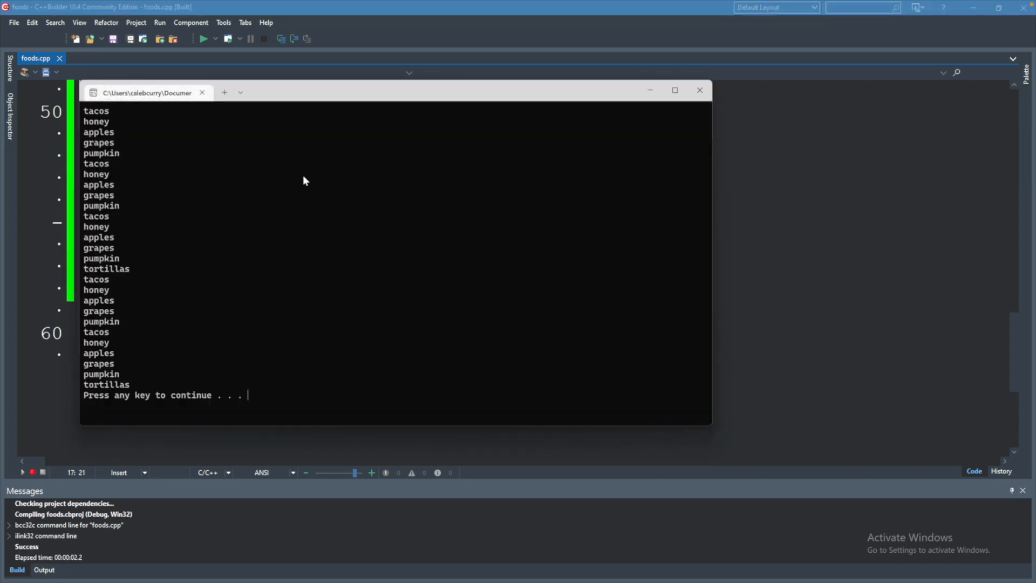